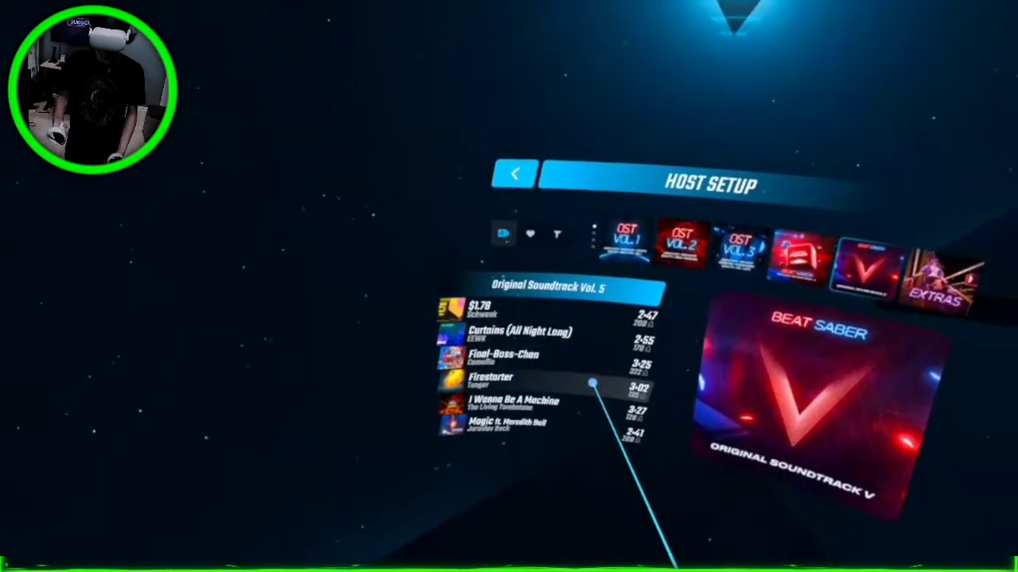
Queue I Wanna Be A Machine on Hard as the next level and start the countdown.
click(512, 401)
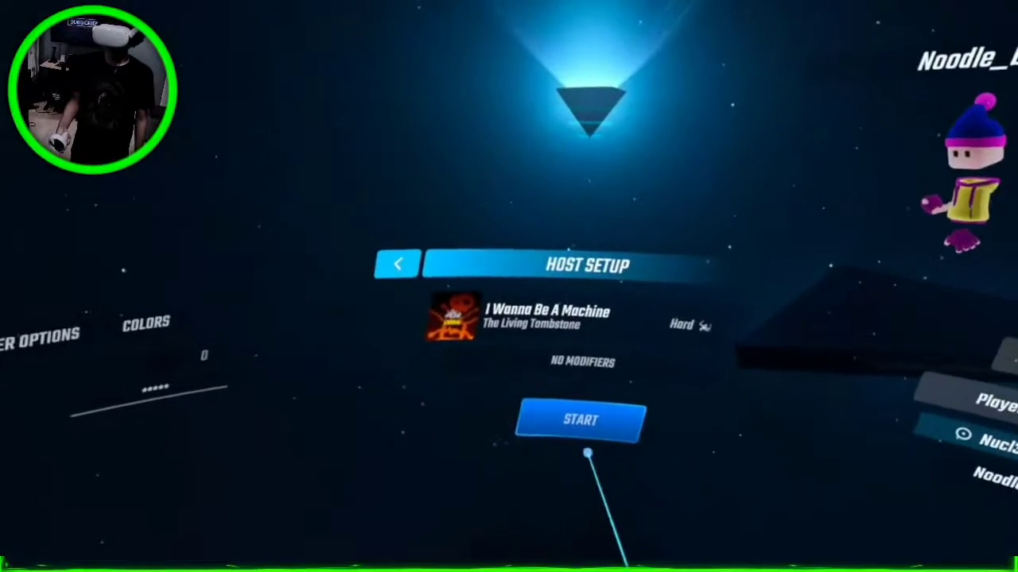
click(579, 419)
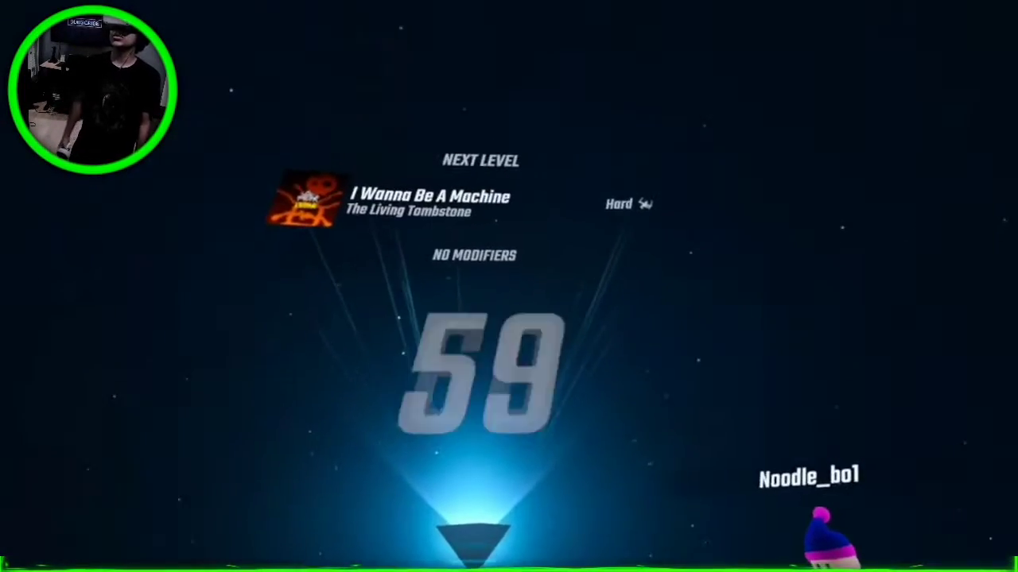